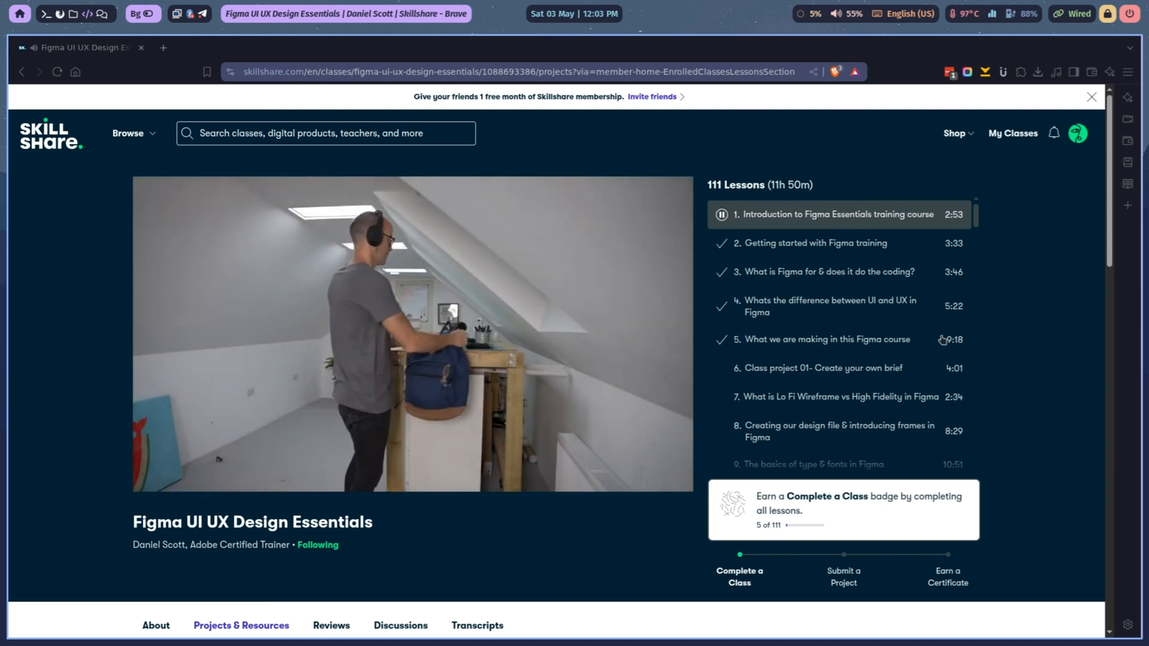
Browse the Film & Video, Art & Illustration and Design class categories in the Skillshare sidebar.
{"action": "scroll", "scroll_direction": "down", "scroll_amount": 3}
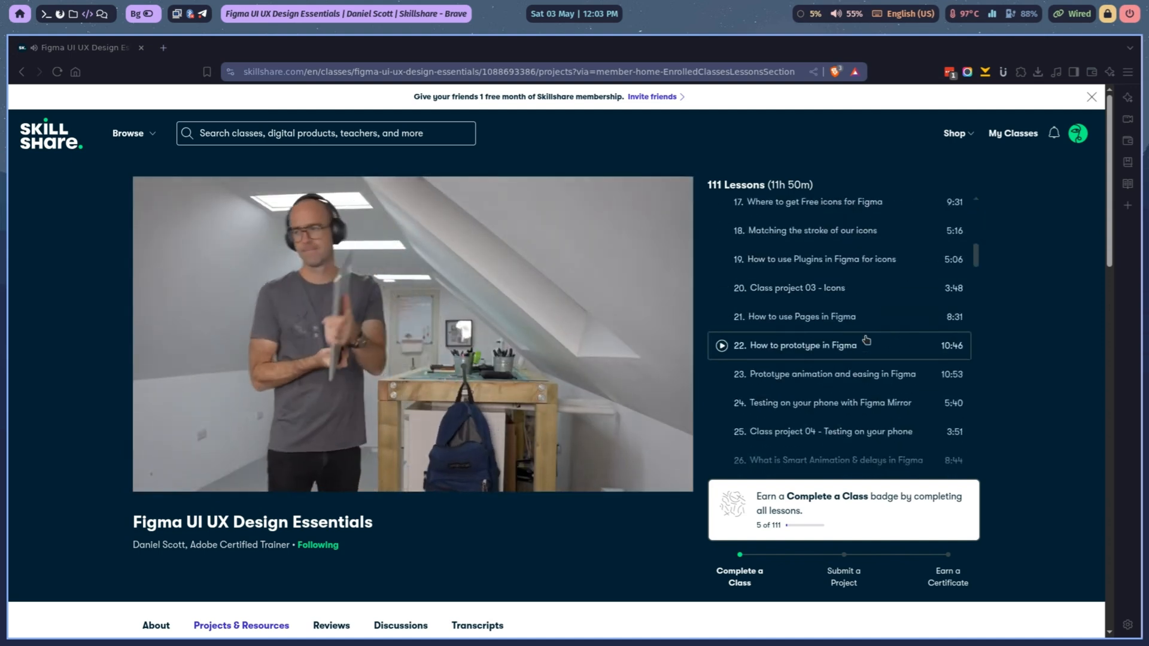
{"action": "scroll", "scroll_direction": "down", "scroll_amount": 3}
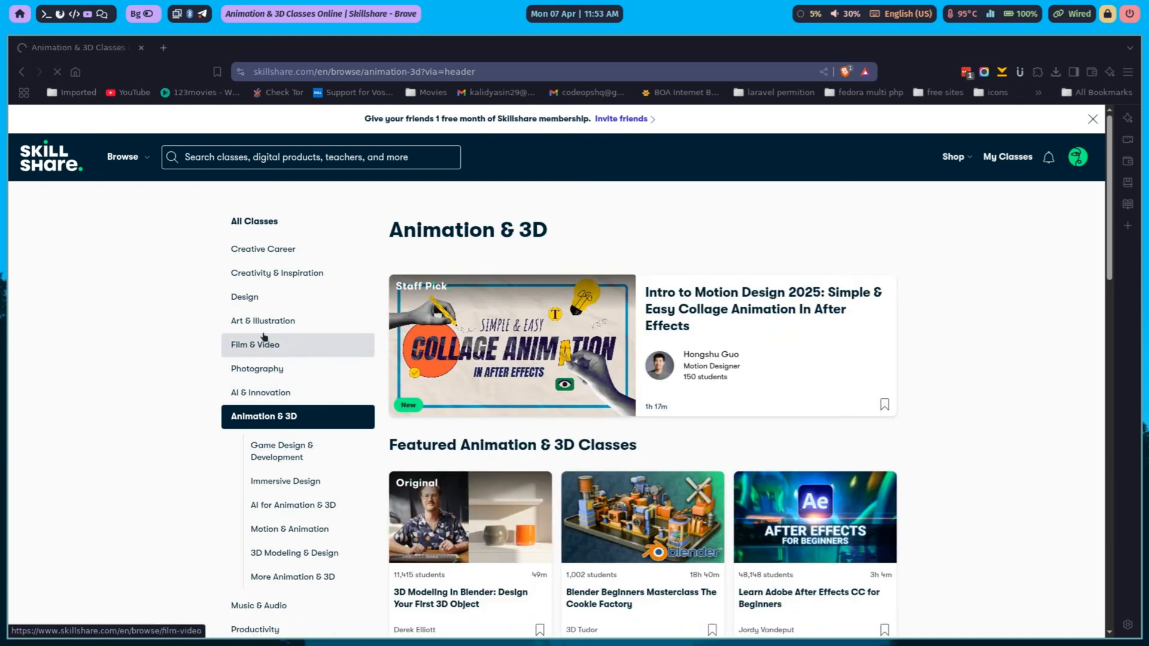
{"action": "left_click", "coordinate": [254, 345]}
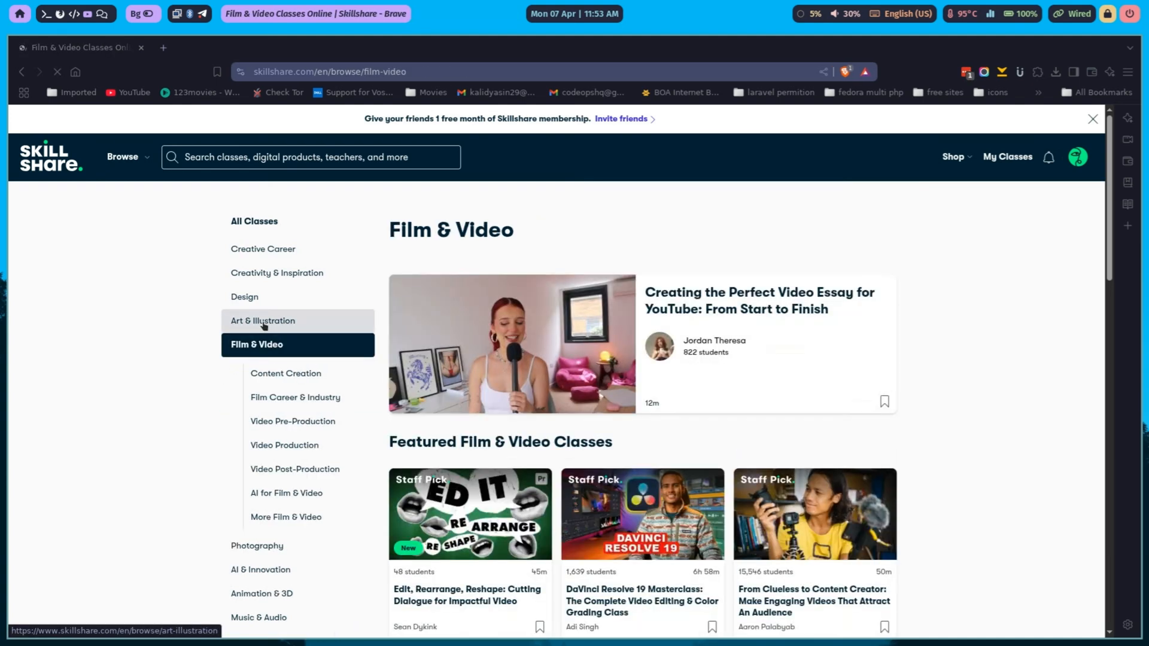
{"action": "left_click", "coordinate": [262, 320]}
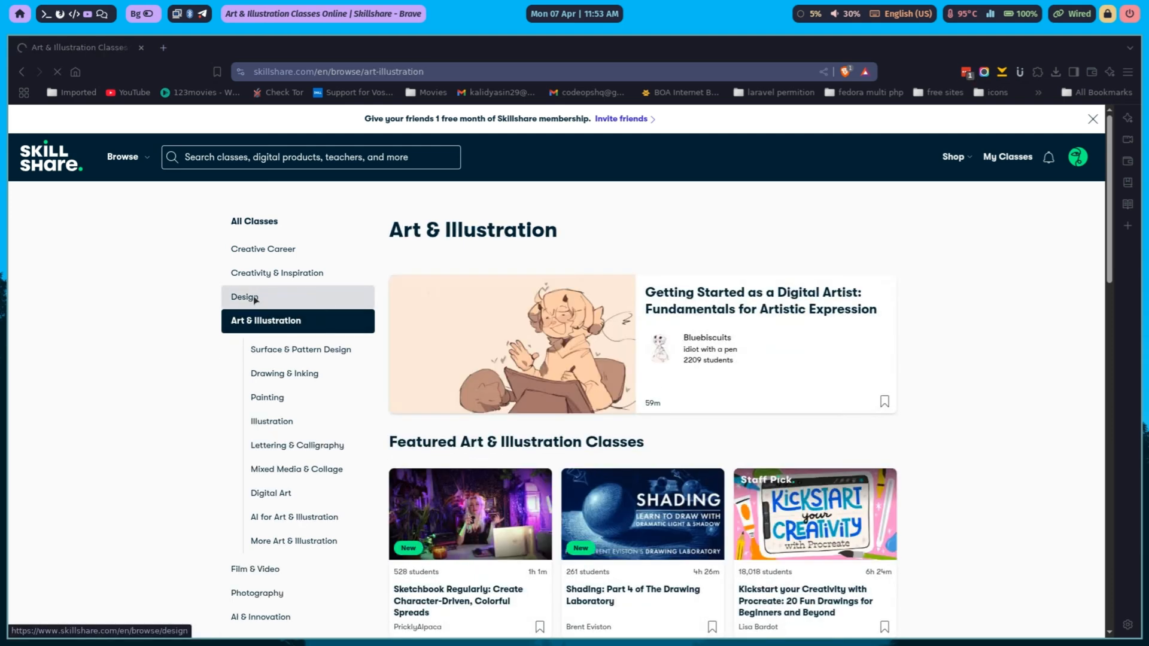
{"action": "left_click", "coordinate": [244, 297]}
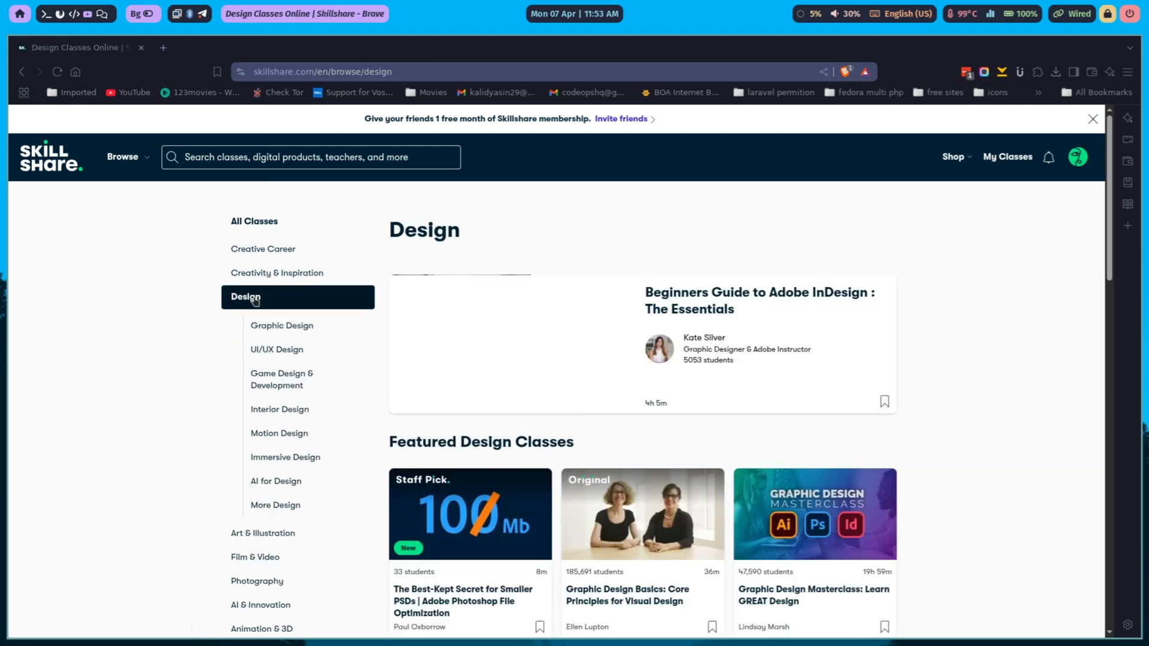
{"action": "scroll", "scroll_direction": "down", "scroll_amount": 3}
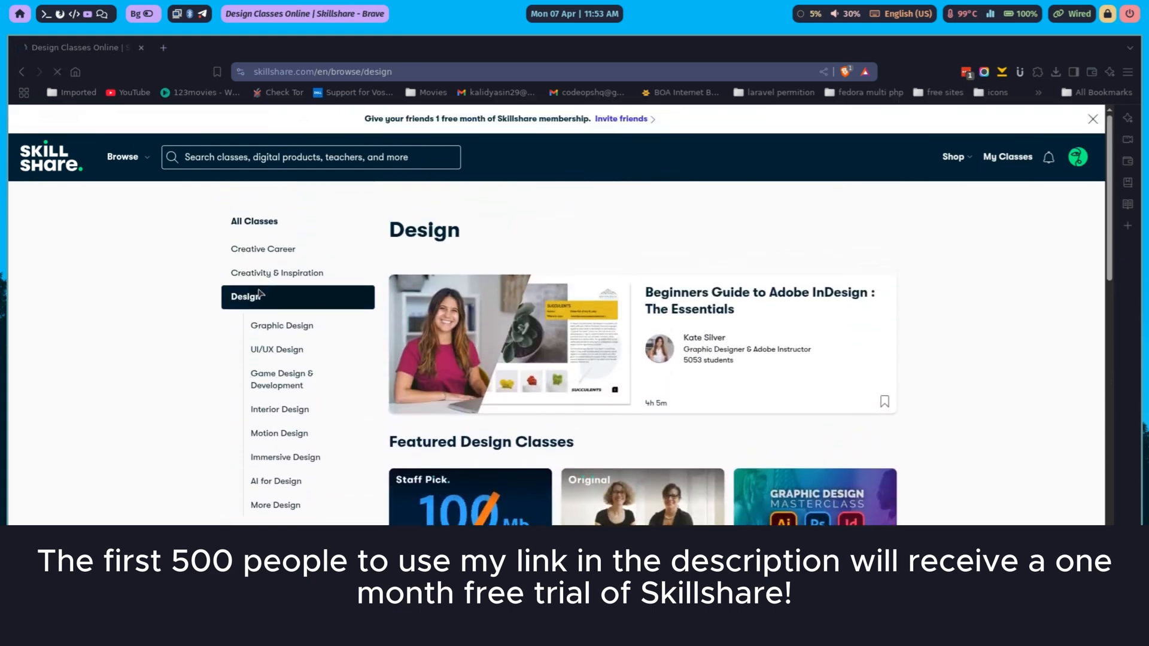
{"action": "scroll", "scroll_direction": "down", "scroll_amount": 3}
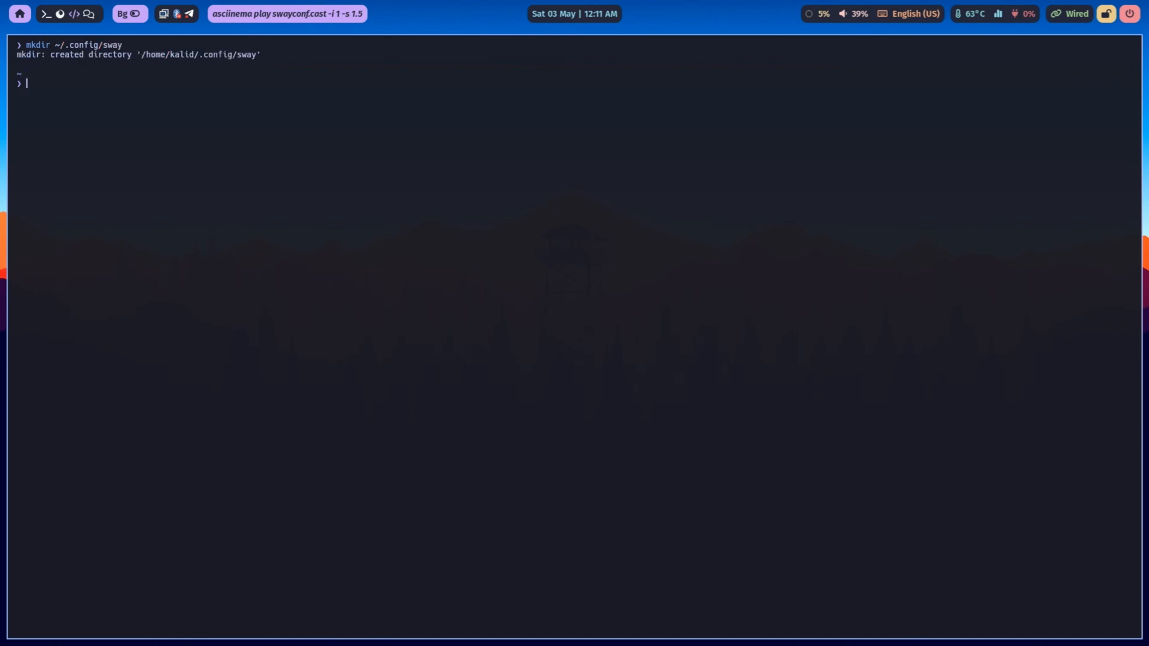
Change into ~/.config/sway and begin opening the config file in the editor.
{"action": "type", "text": "cd ~/.config/sway/"}
{"action": "type", "text": "vi"}
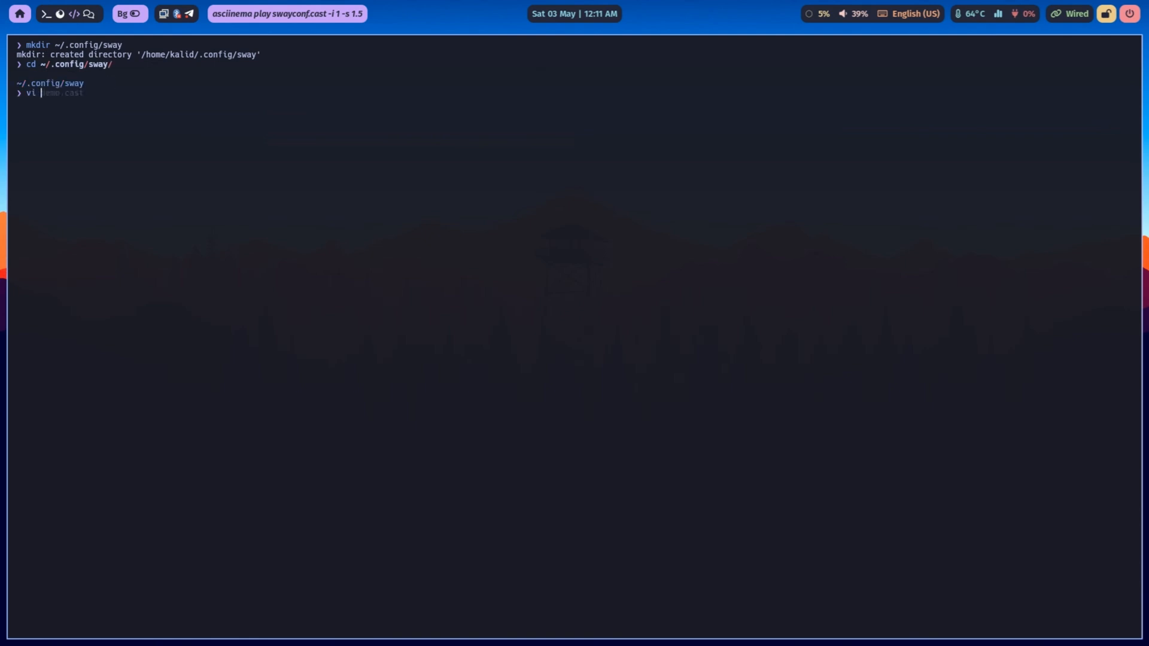
{"action": "type", "text": "config"}
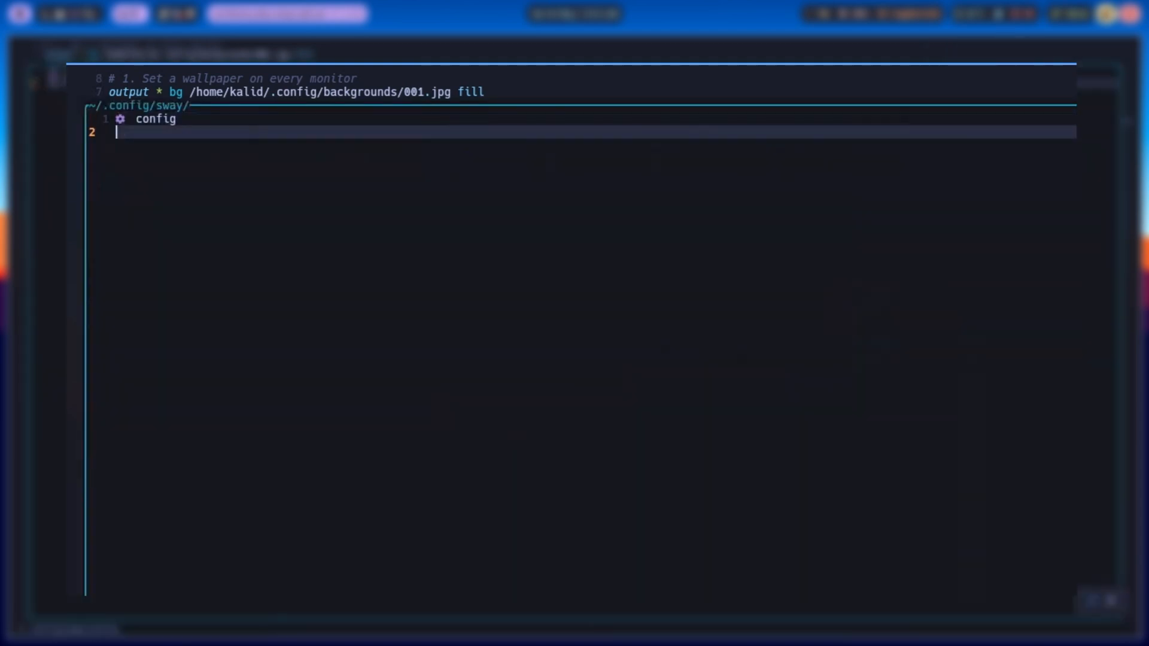
Create config.d beside the sway config, enter it, and start the colors file.
{"action": "type", "text": "config.d/"}
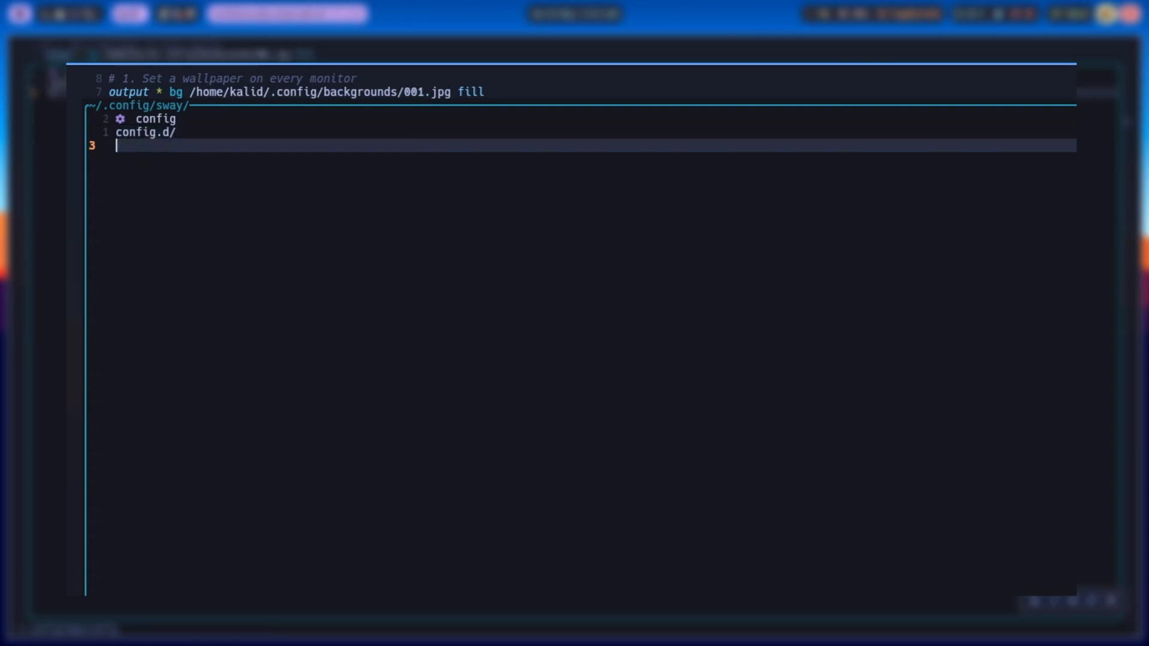
{"action": "key", "text": "Return"}
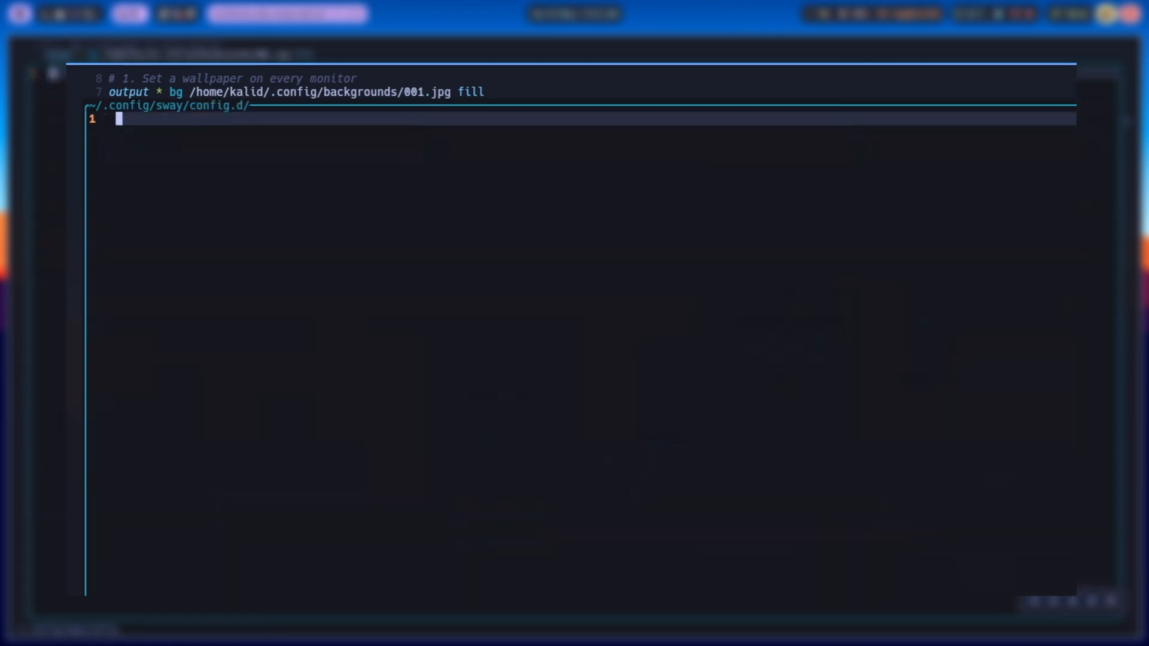
{"action": "type", "text": "the"}
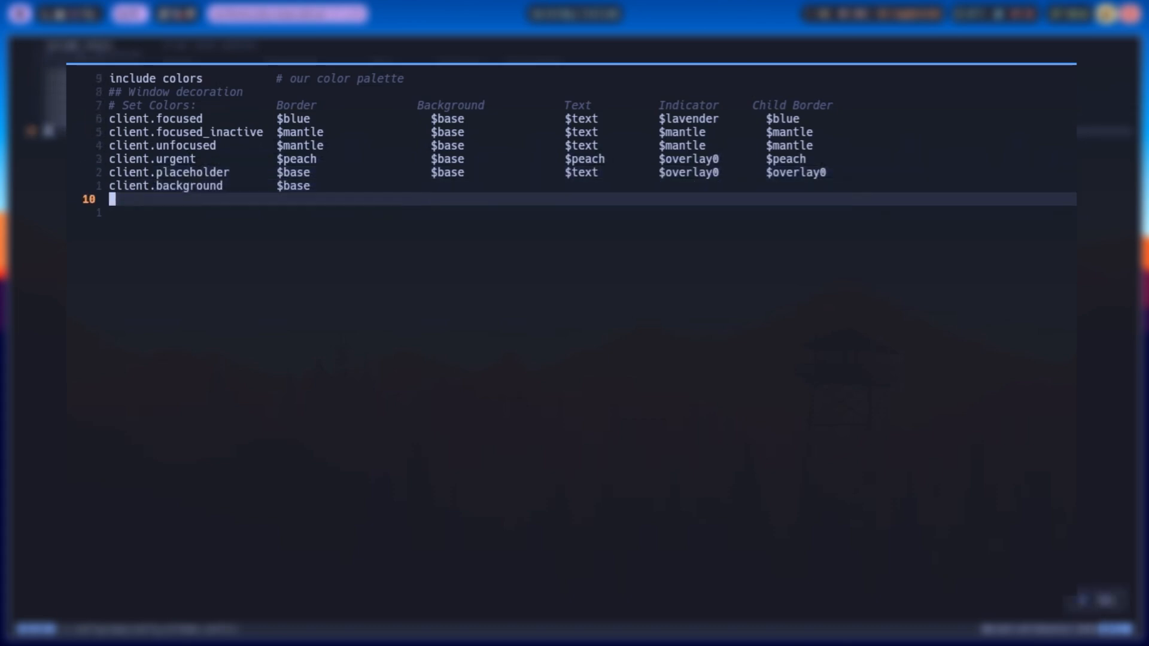
Add gaps inner 7, gaps outer 4, default_border pixel 3 and smart_borders no with comments.
{"action": "type", "text": "# Gaps between windows and screen edges"}
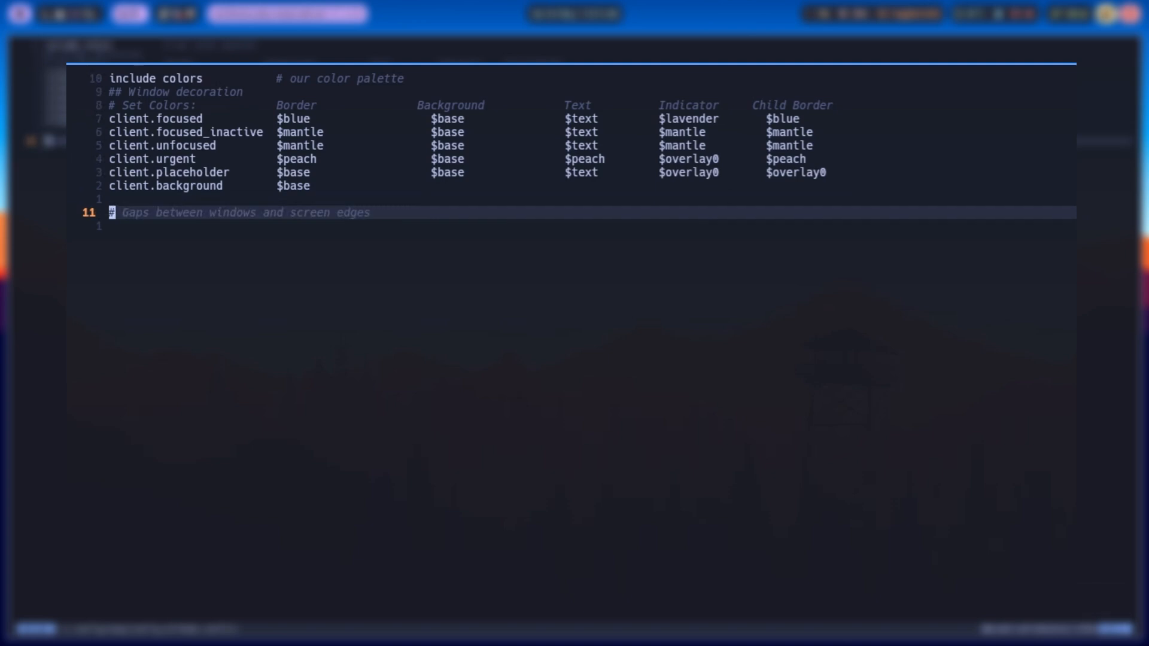
{"action": "type", "text": "gaps inner 7"}
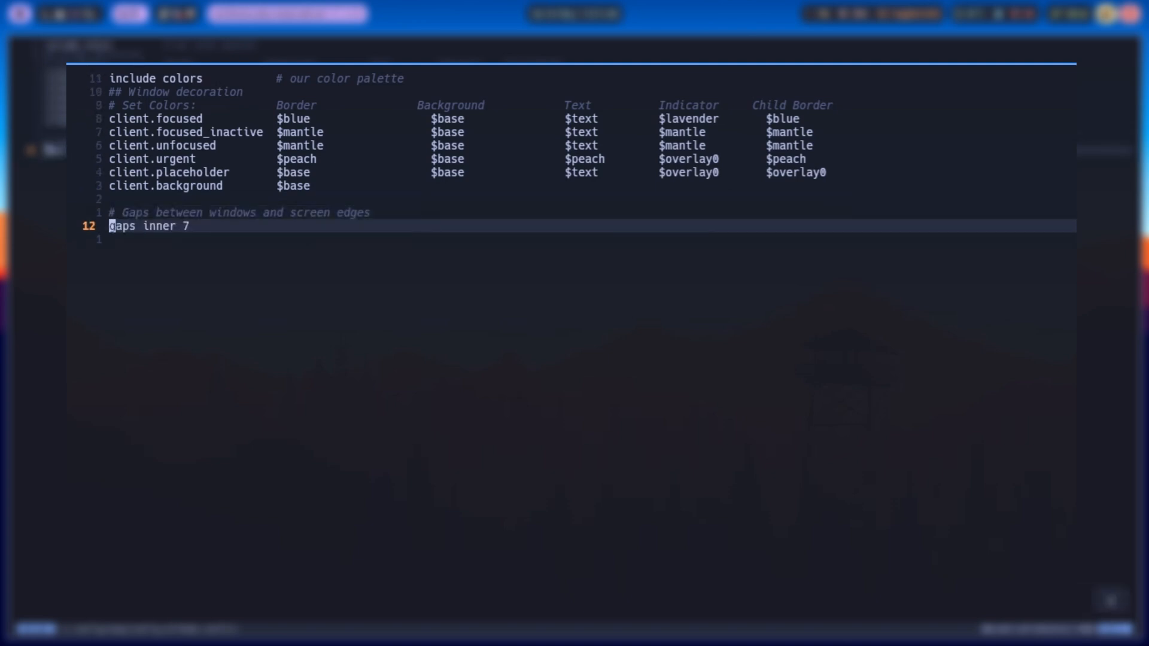
{"action": "type", "text": "gaps outer 4"}
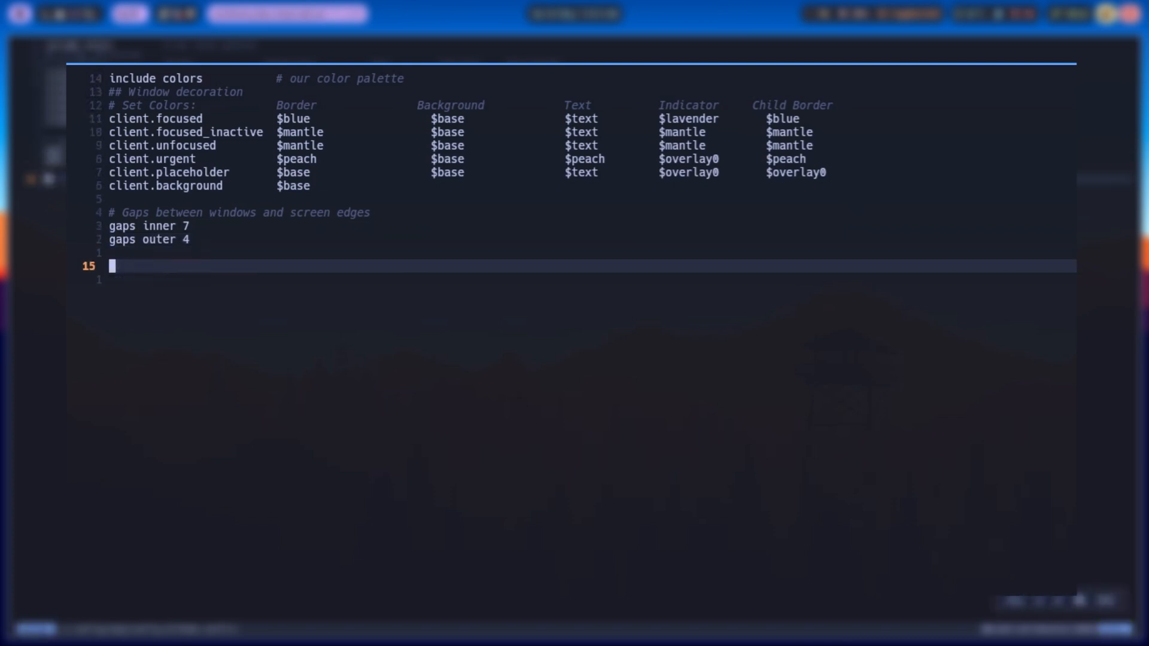
{"action": "type", "text": "# Window borders"}
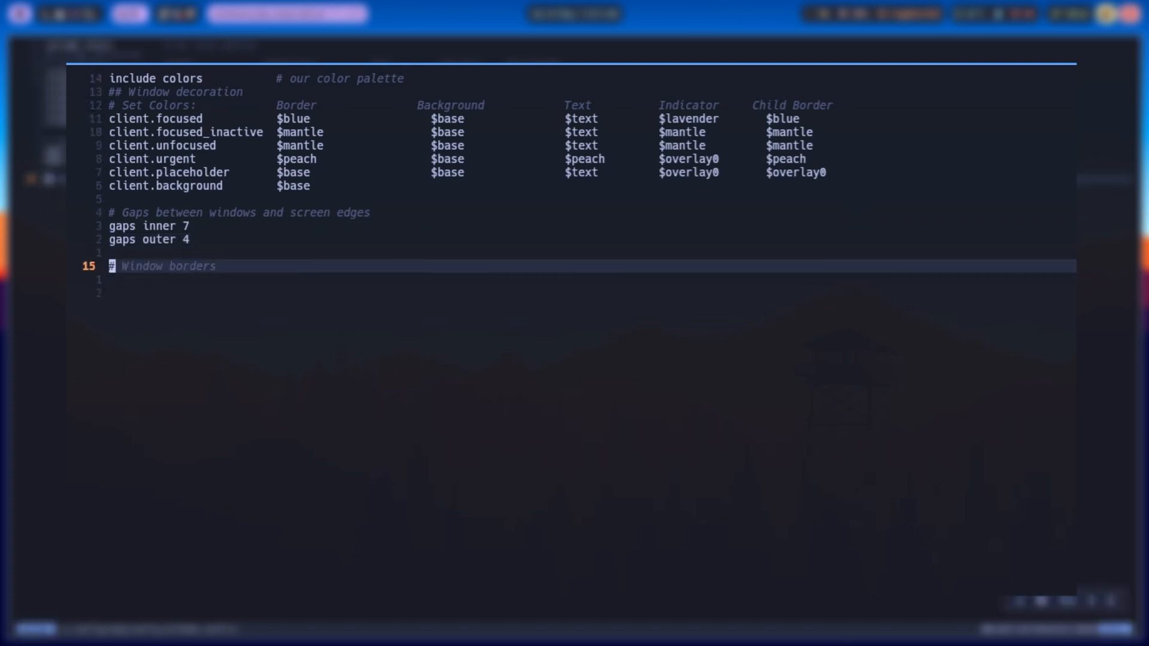
{"action": "type", "text": "default_border pixel 3"}
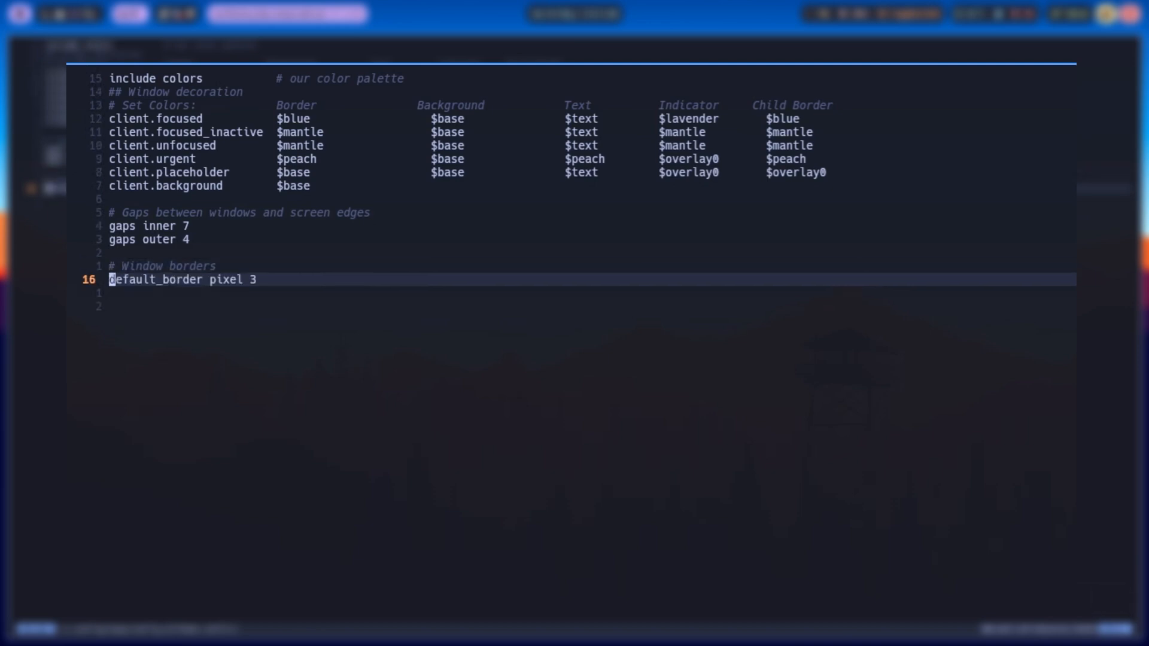
{"action": "type", "text": "smart_borders no"}
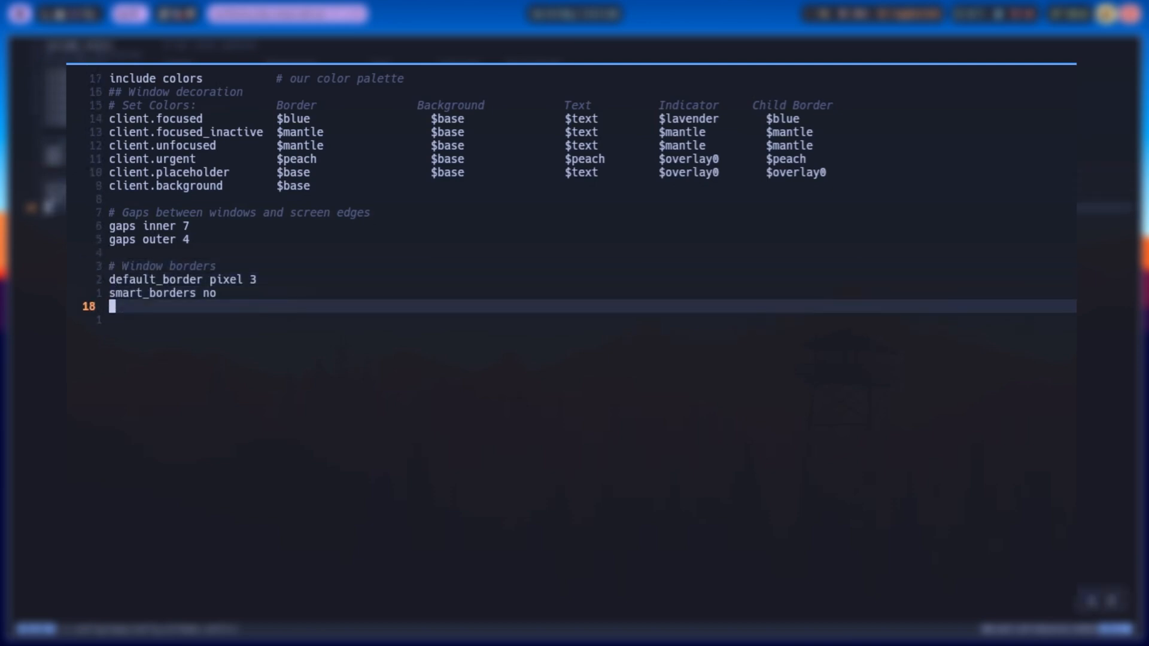
Add focus_follows_mouse no and begin the GTK theme exec_always block.
{"action": "type", "text": "# Mouse focus behavior"}
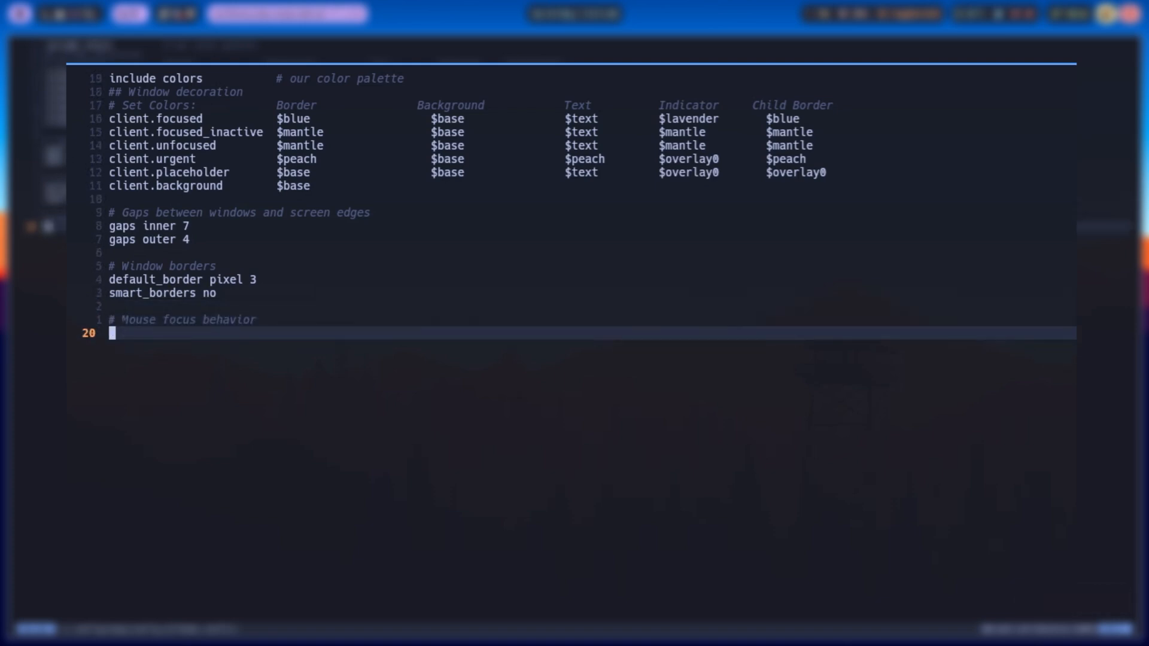
{"action": "type", "text": "focus_follows_mouse no"}
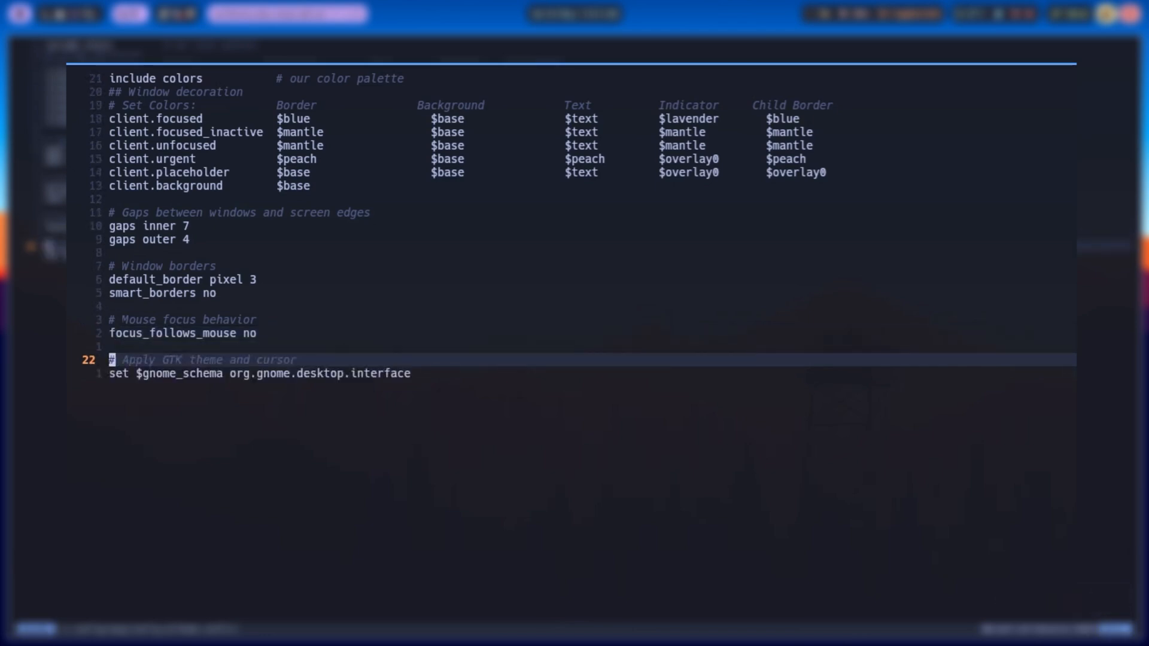
{"action": "type", "text": "exec_always {"}
{"action": "type", "text": "ou"}
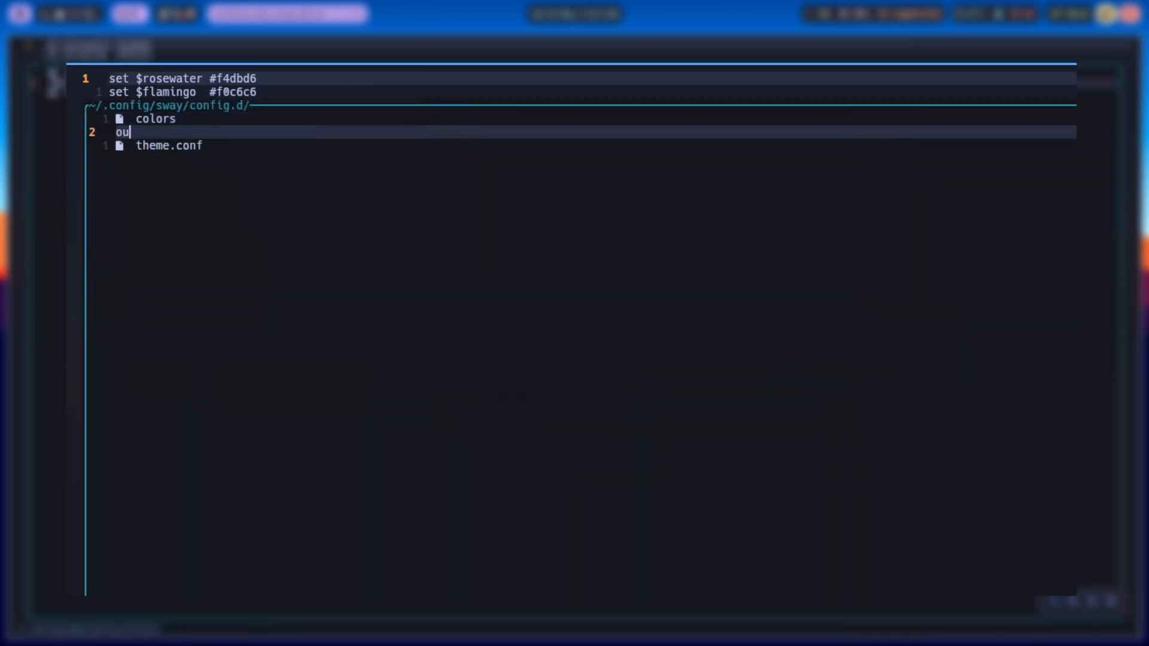
Create output.conf setting output eDP-1 resolution 1920x1080 and return to the folder listing.
{"action": "type", "text": "tput."}
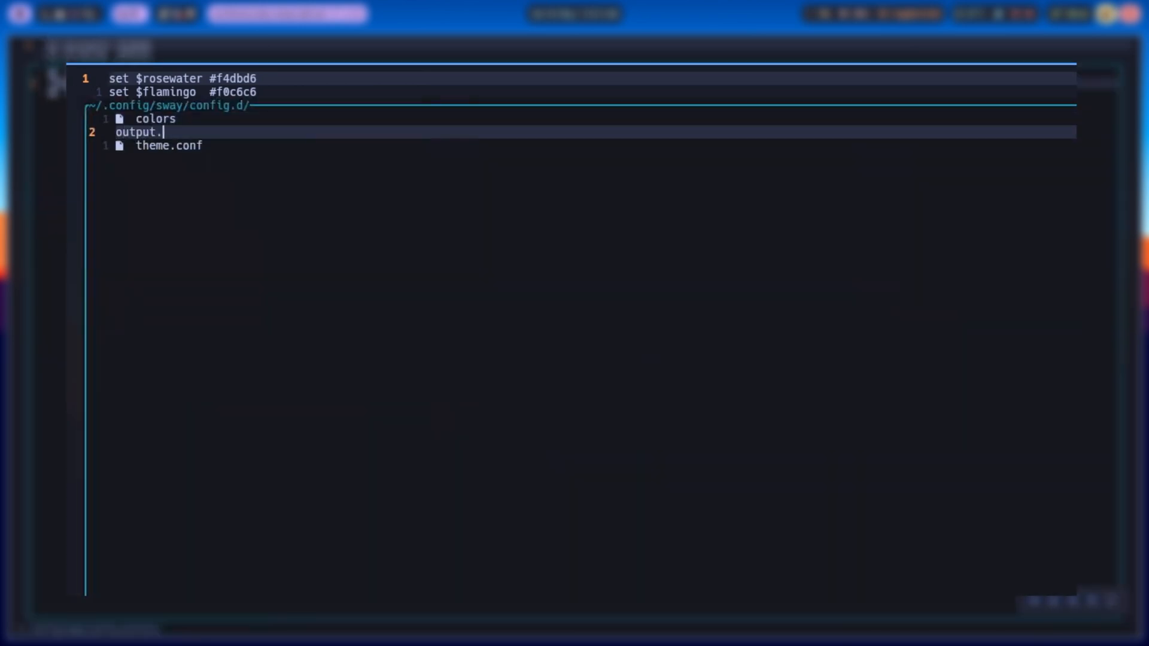
{"action": "type", "text": "conf"}
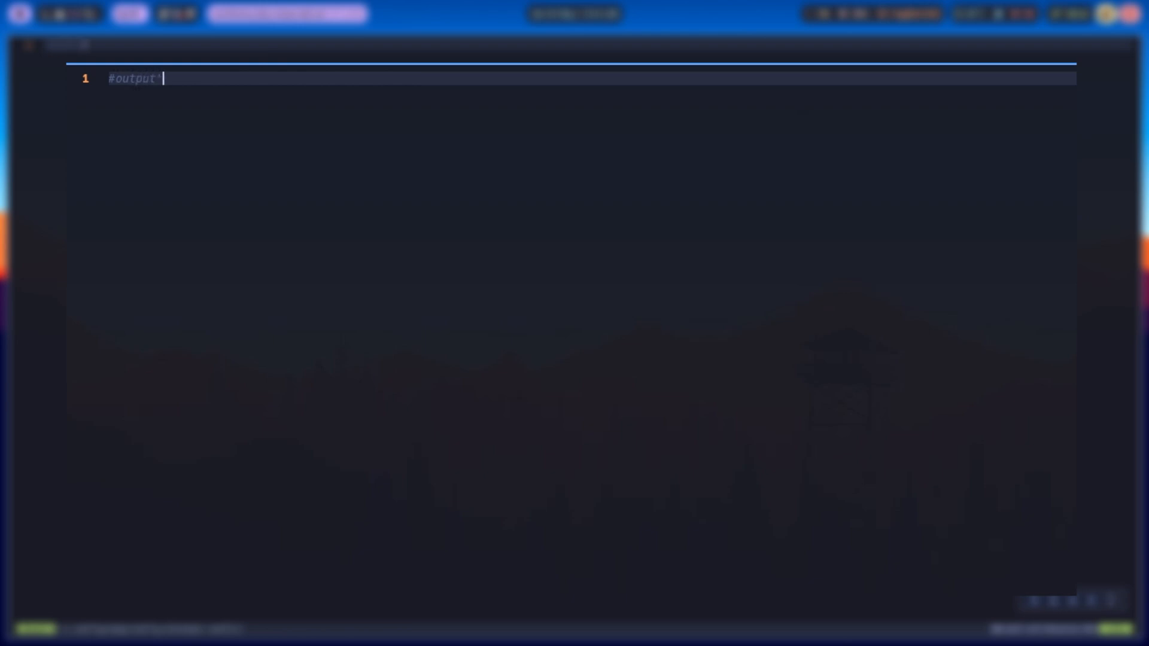
{"action": "type", "text": "output eDP-1 resolution 1920x1080"}
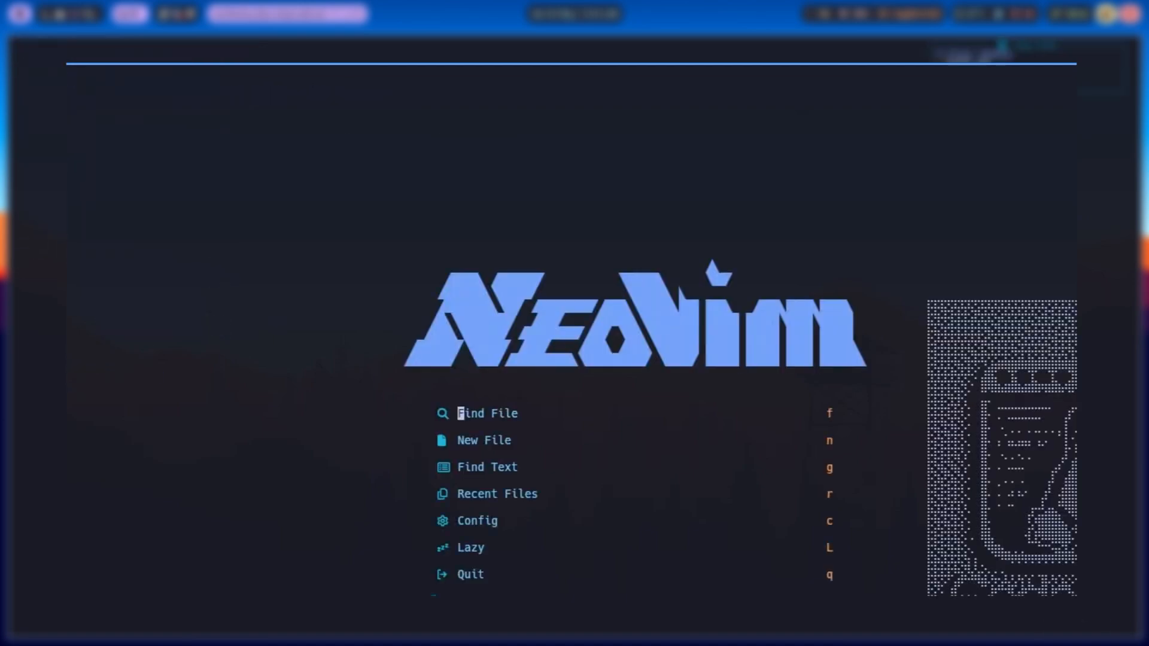
{"action": "left_click", "coordinate": [477, 521]}
{"action": "type", "text": "in"}
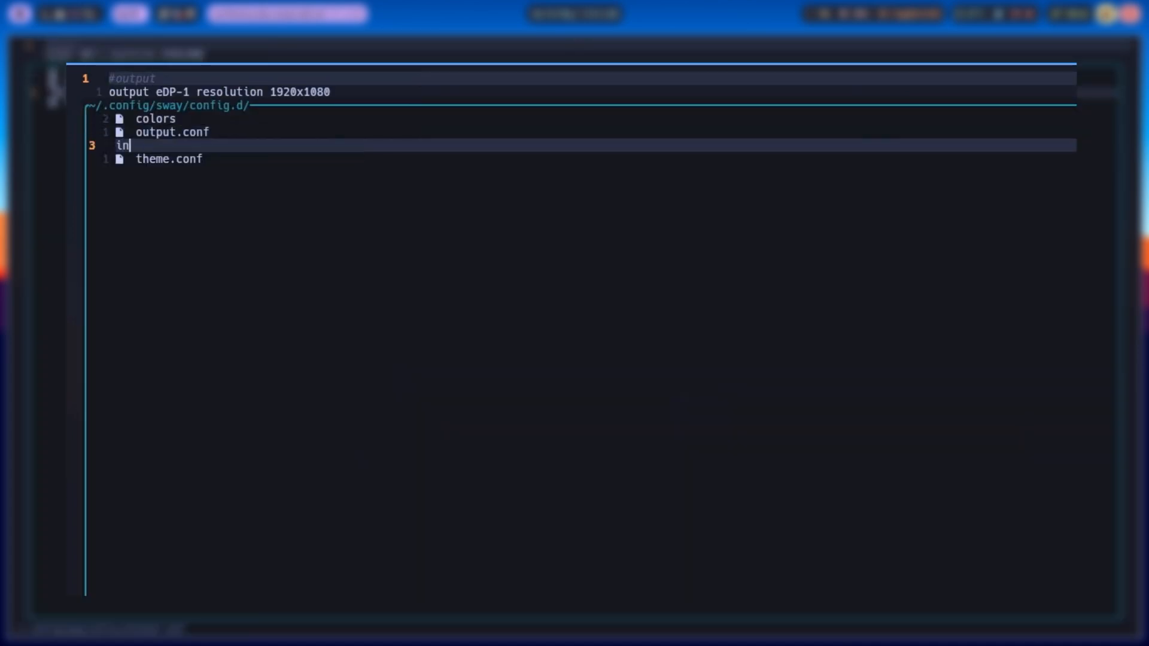
Name the new file input.conf and confirm its creation for the touchpad block.
{"action": "type", "text": "put.conf"}
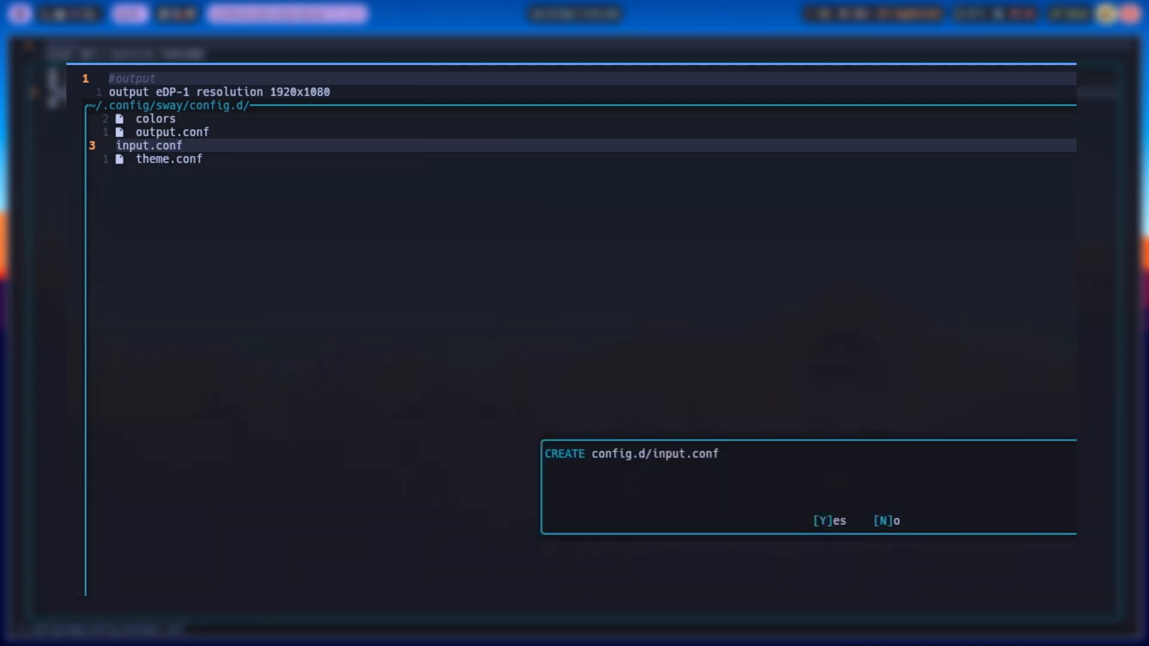
{"action": "key", "text": "y"}
{"action": "type", "text": "default-app-layouts."}
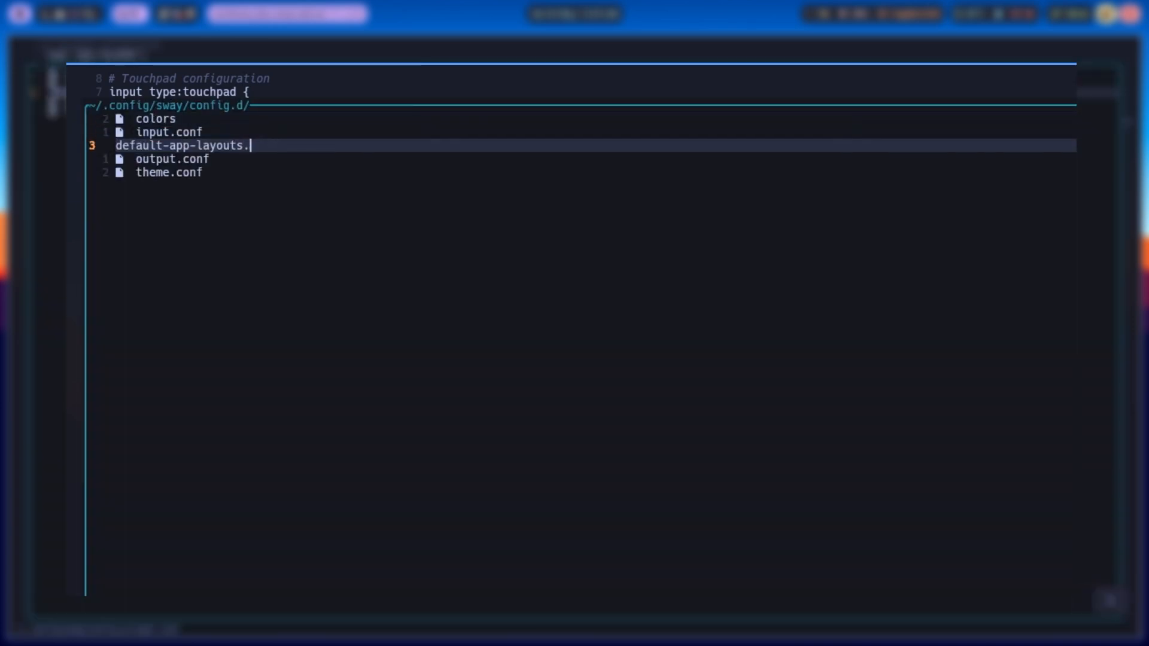
Create default-app-layouts.conf with a for_window window_role="dialog" floating enable rule.
{"action": "type", "text": "conf"}
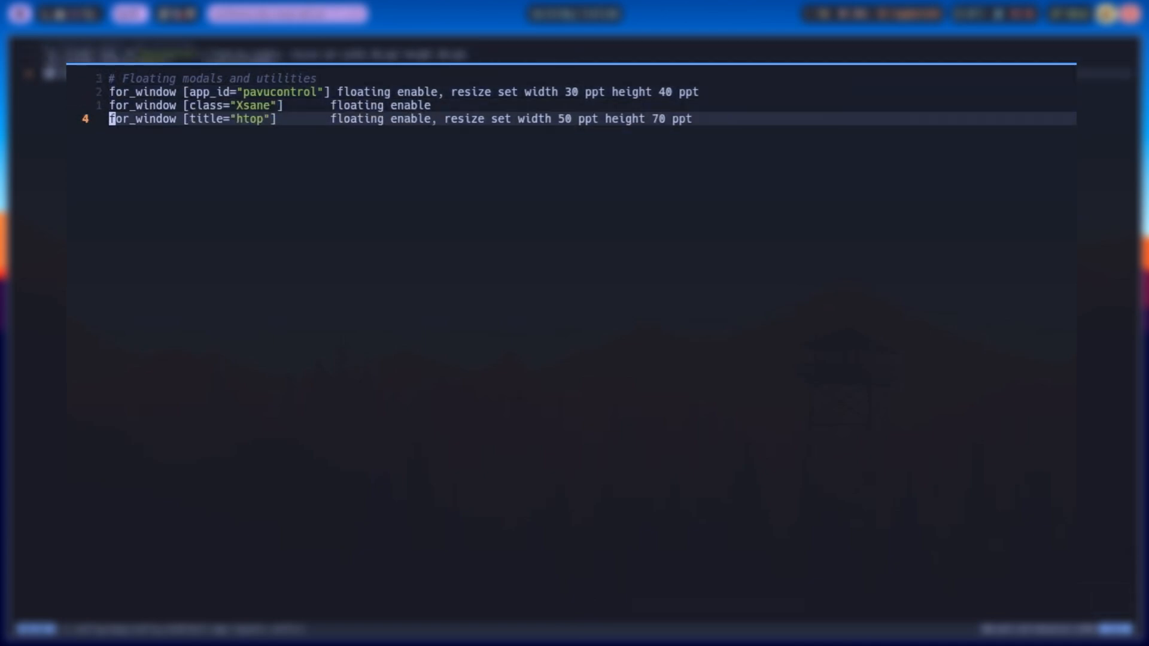
{"action": "type", "text": "for_window [window_role=\"dialog\"] floating enable"}
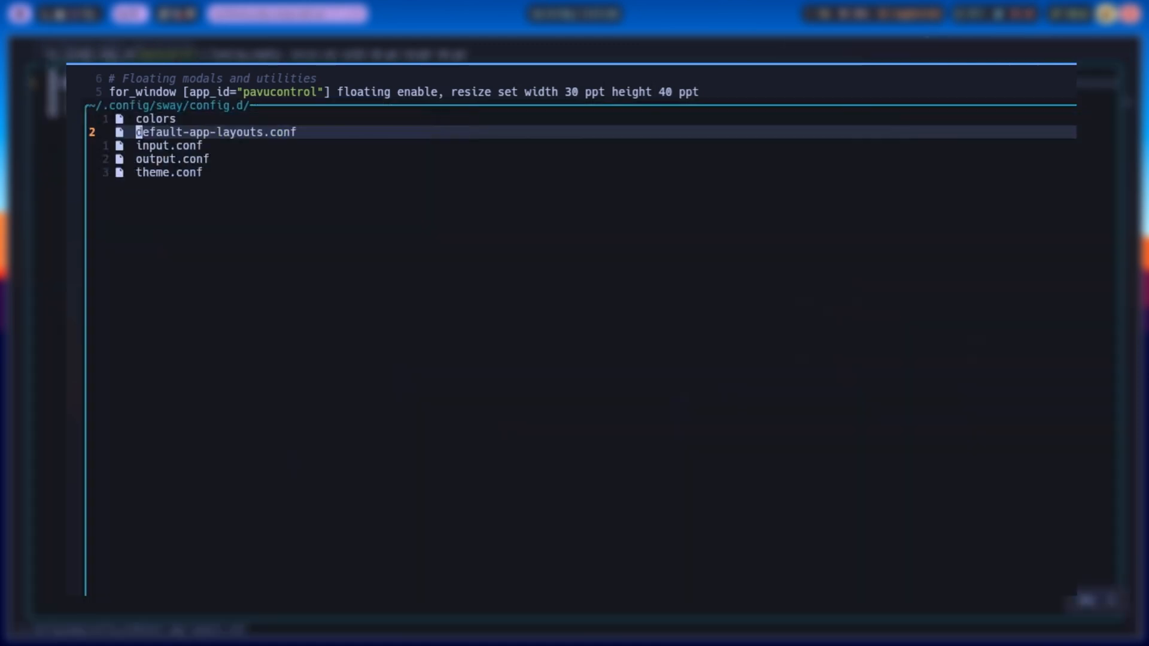
Create keymaps.conf in config.d and confirm its creation.
{"action": "type", "text": "keyma"}
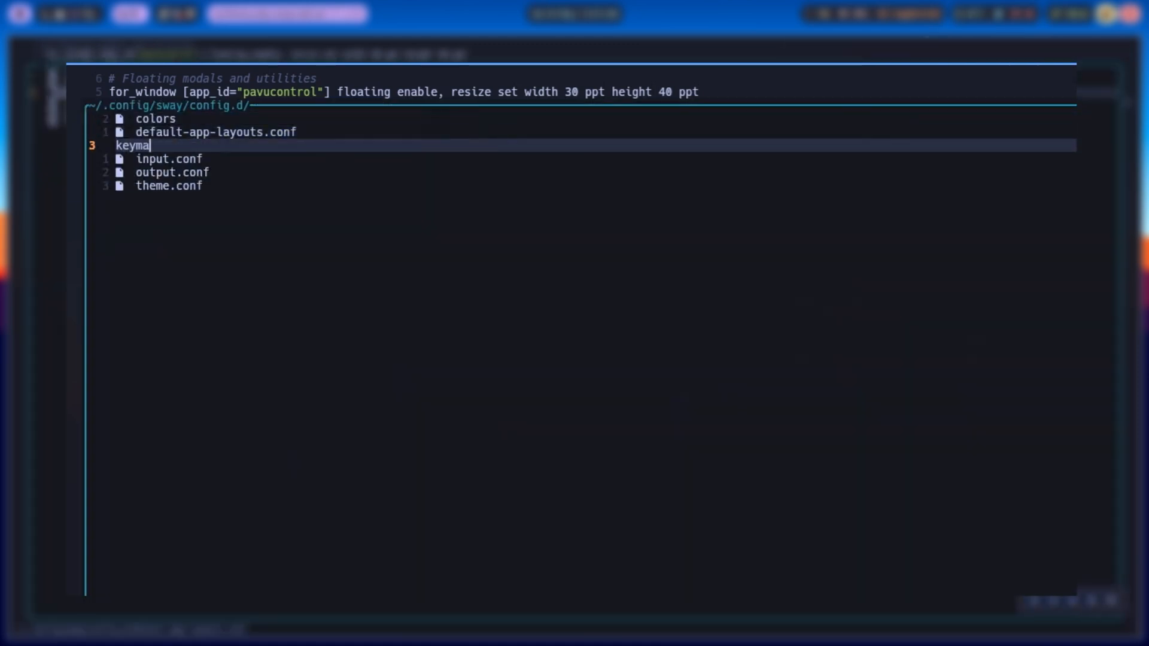
{"action": "type", "text": "ps.con"}
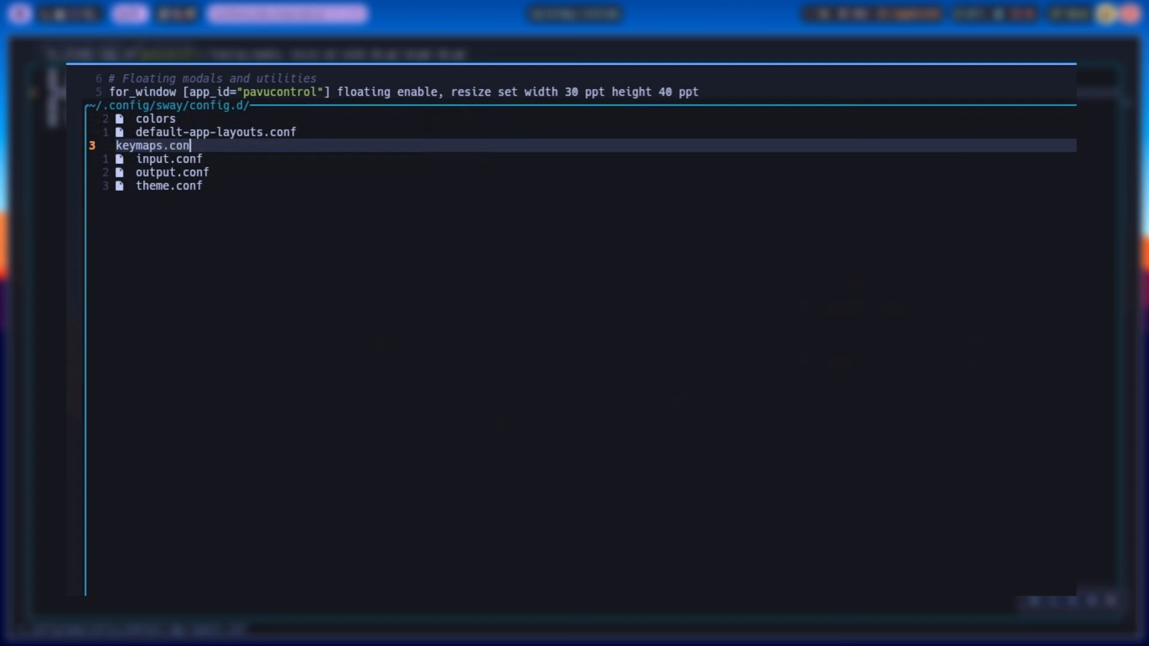
{"action": "key", "text": "Enter"}
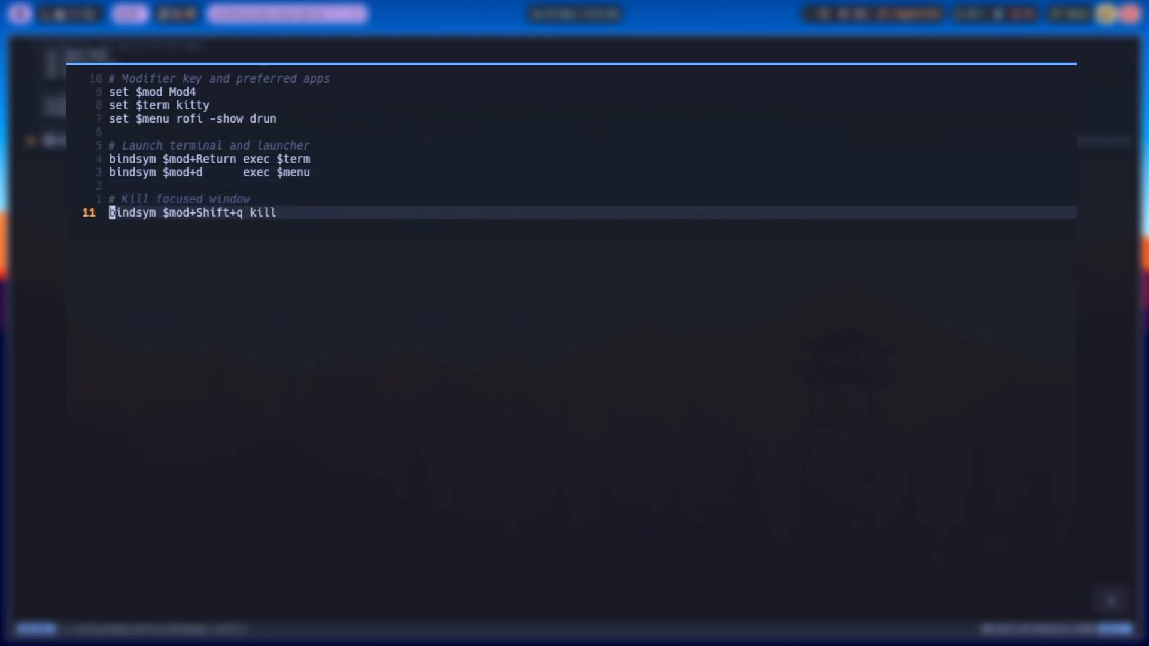
Write the workspace switching bindsym lines for $mod+2, +3, +4 and $mod+0 to workspace 10.
{"action": "type", "text": "# Workspace switching"}
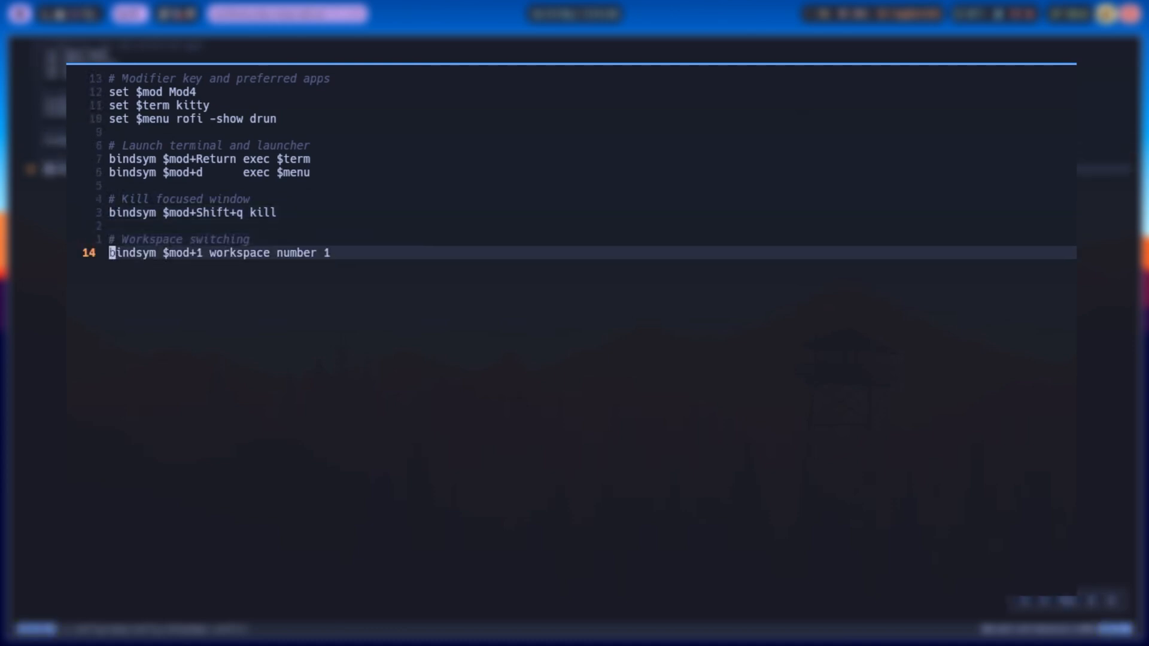
{"action": "type", "text": "bindsym $mod+2 workspace number 2"}
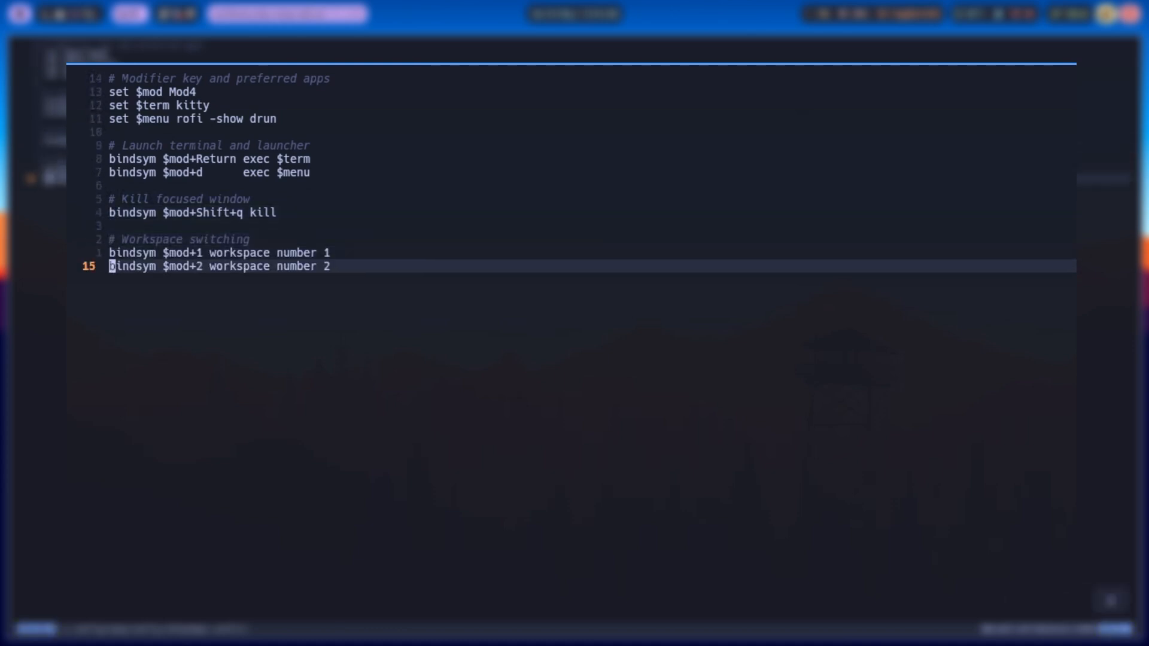
{"action": "type", "text": "bindsym $mod+3 workspace number 3"}
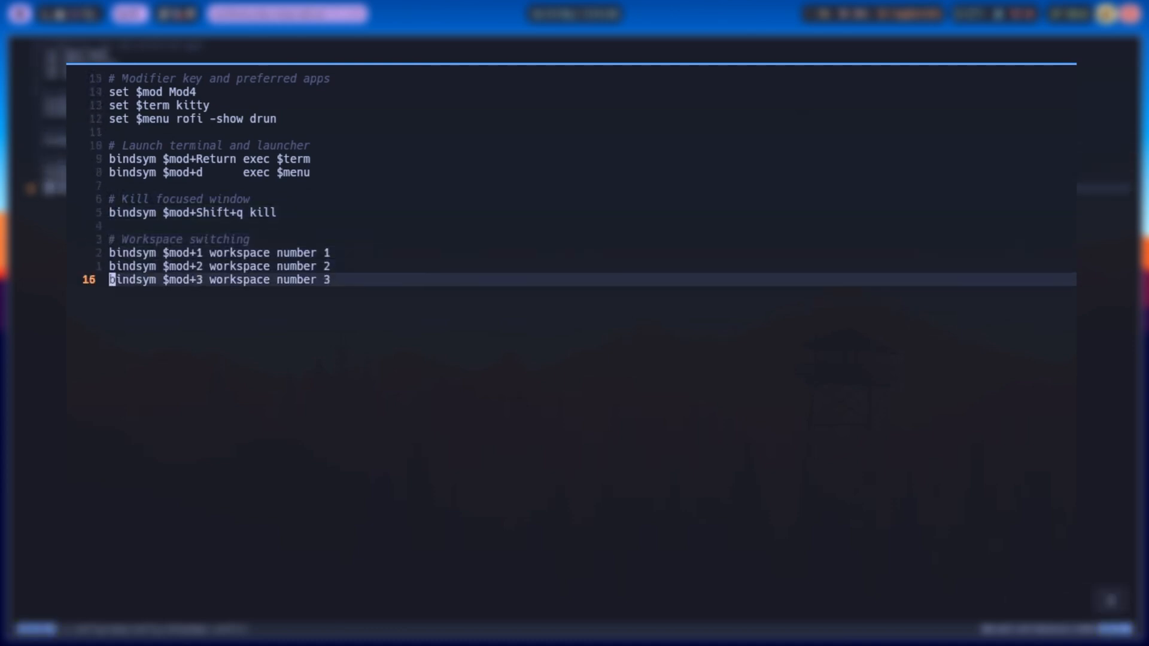
{"action": "type", "text": "bindsym $mod+4 workspace number 4"}
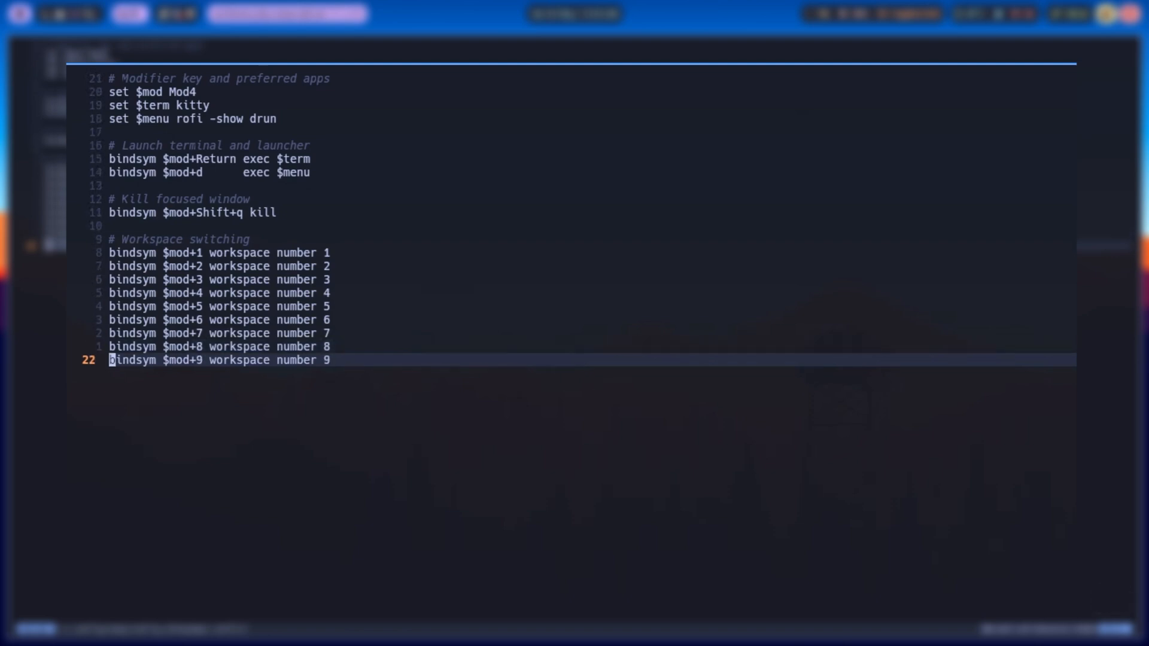
{"action": "type", "text": "bindsym $mod+0 workspace number 10"}
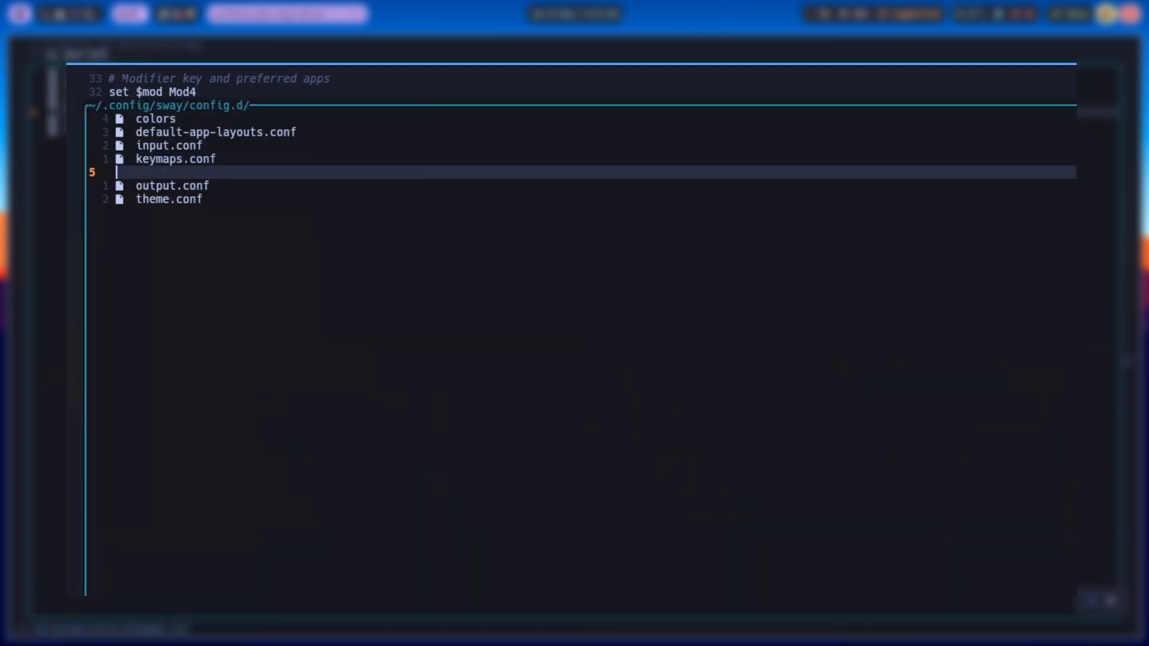
Name the new file autostart.conf, then kill a tiled terminal window with Mod+Shift+Q.
{"action": "type", "text": "autost"}
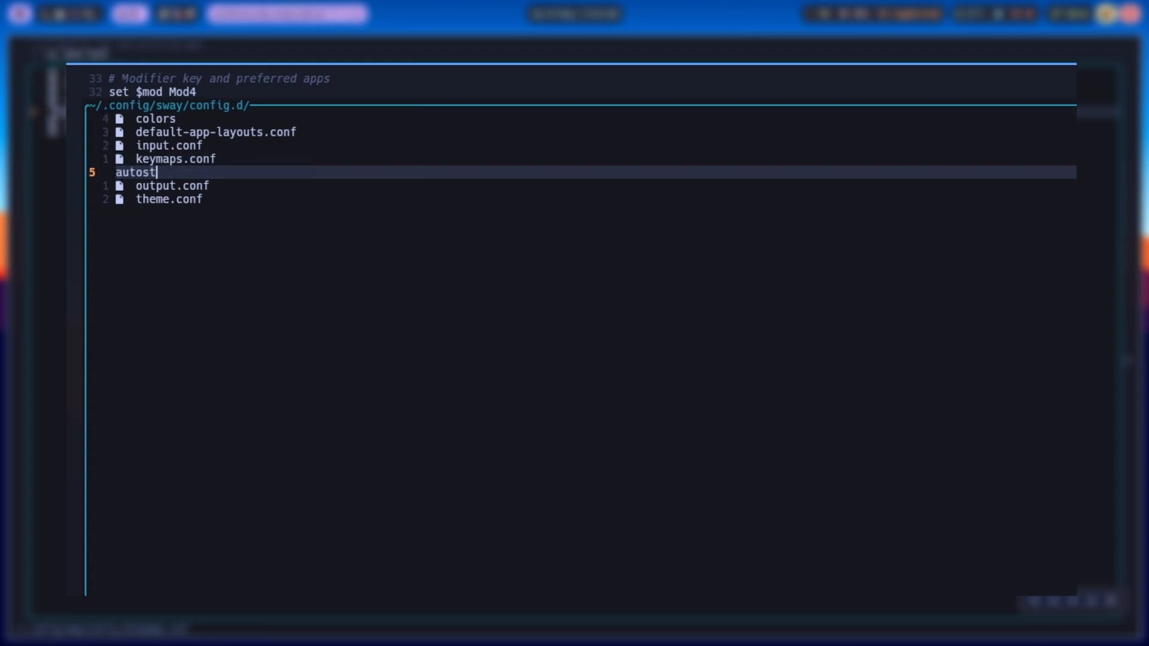
{"action": "type", "text": "art.co"}
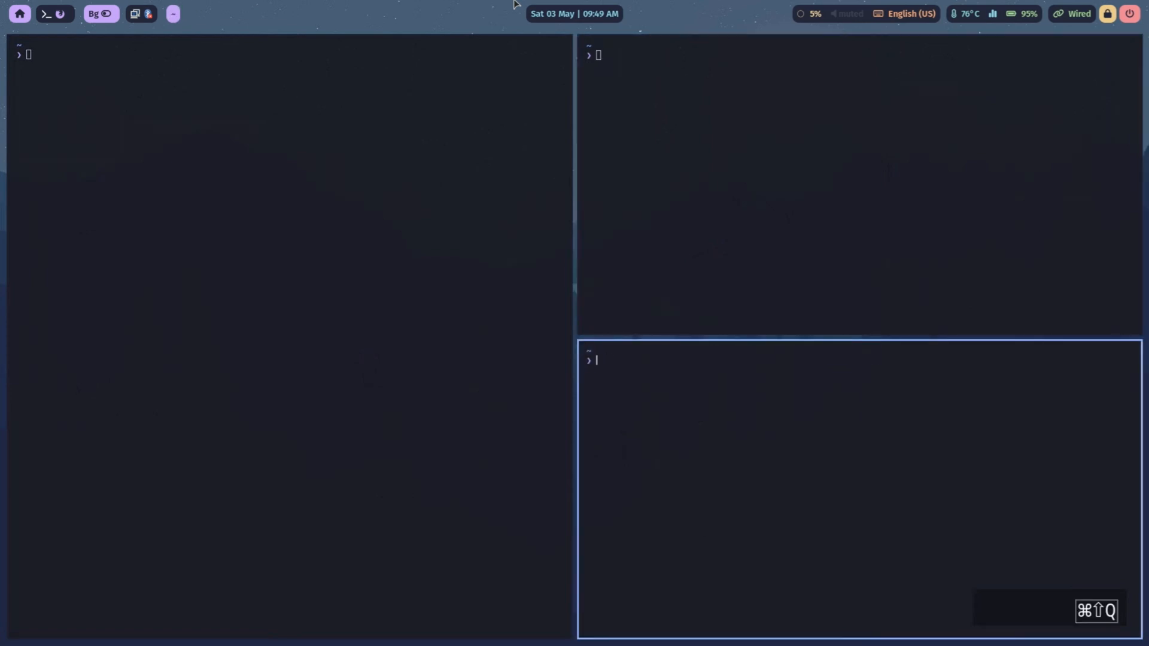
{"action": "key", "text": "cmd+shift+q"}
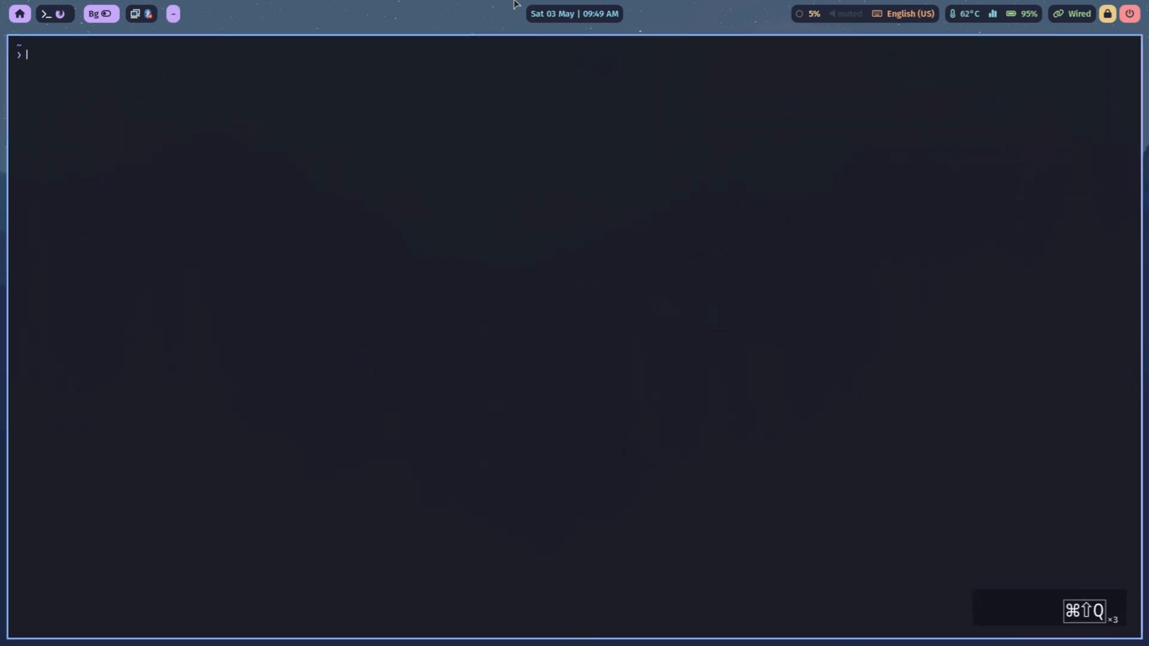